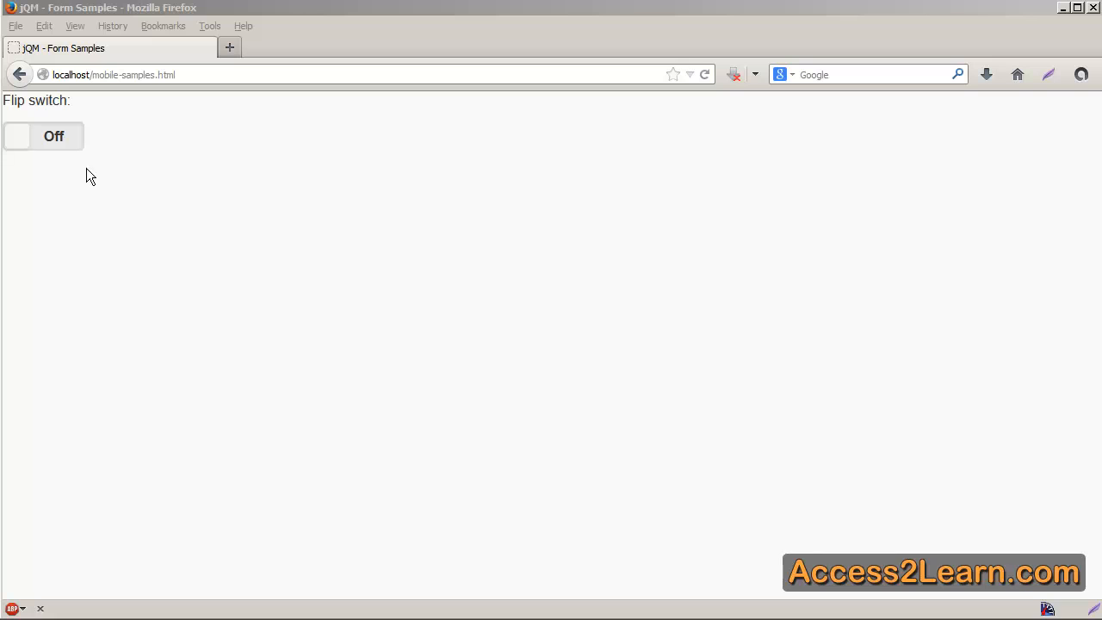
{"action": "mouse_move", "coordinate": [60, 158]}
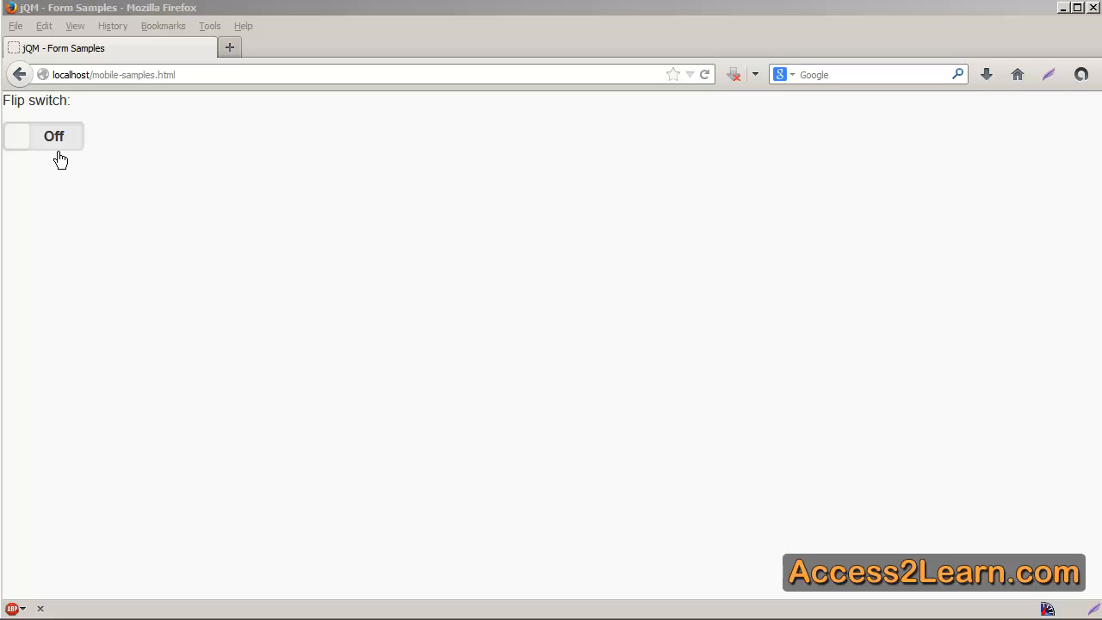
Toggle the Form Samples flip switch from Off to On
{"action": "left_click", "coordinate": [43, 136]}
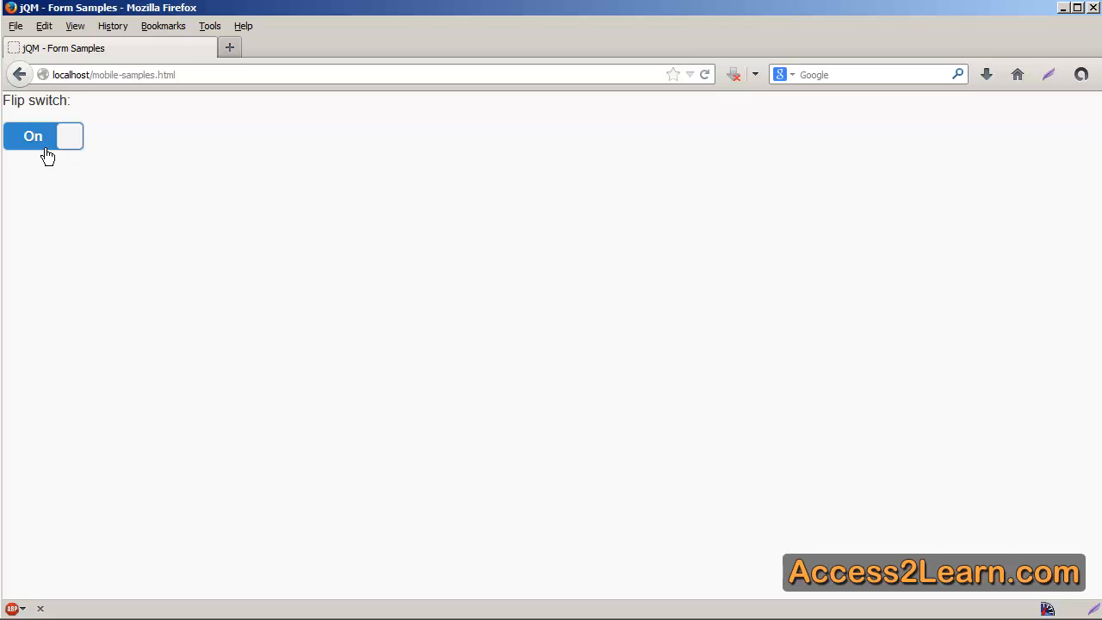
{"action": "mouse_move", "coordinate": [62, 153]}
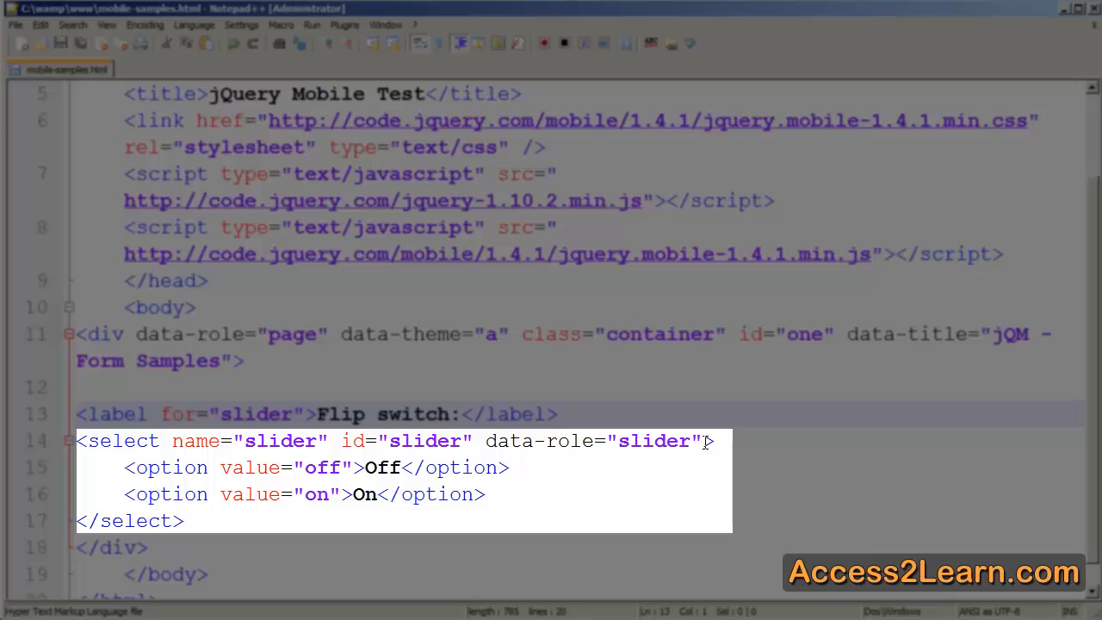
{"action": "left_click", "coordinate": [700, 451]}
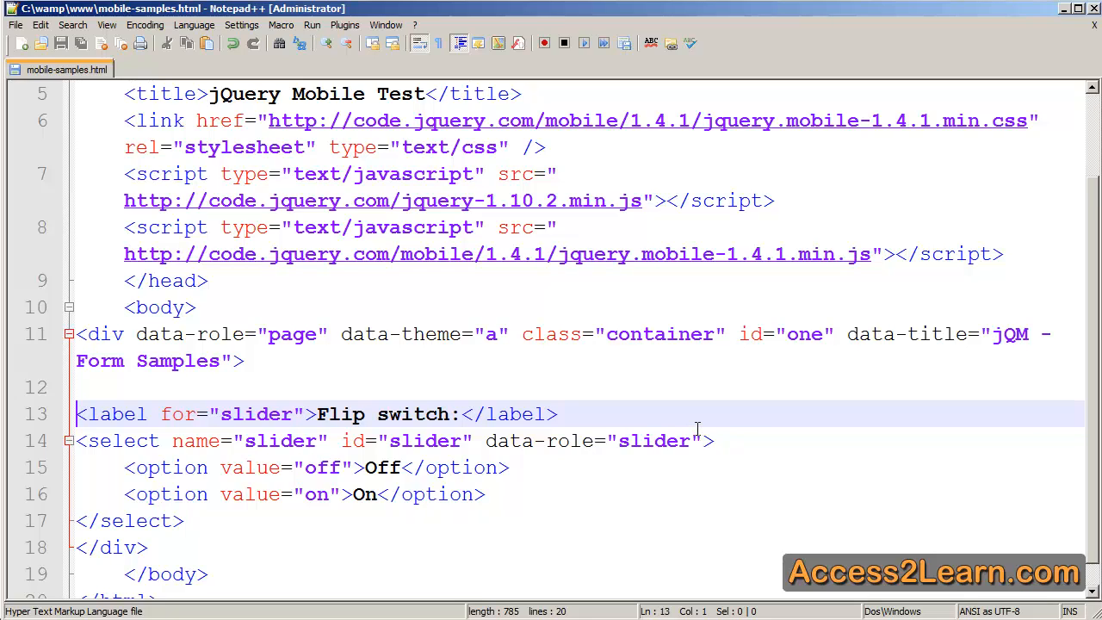
{"action": "mouse_move", "coordinate": [696, 424]}
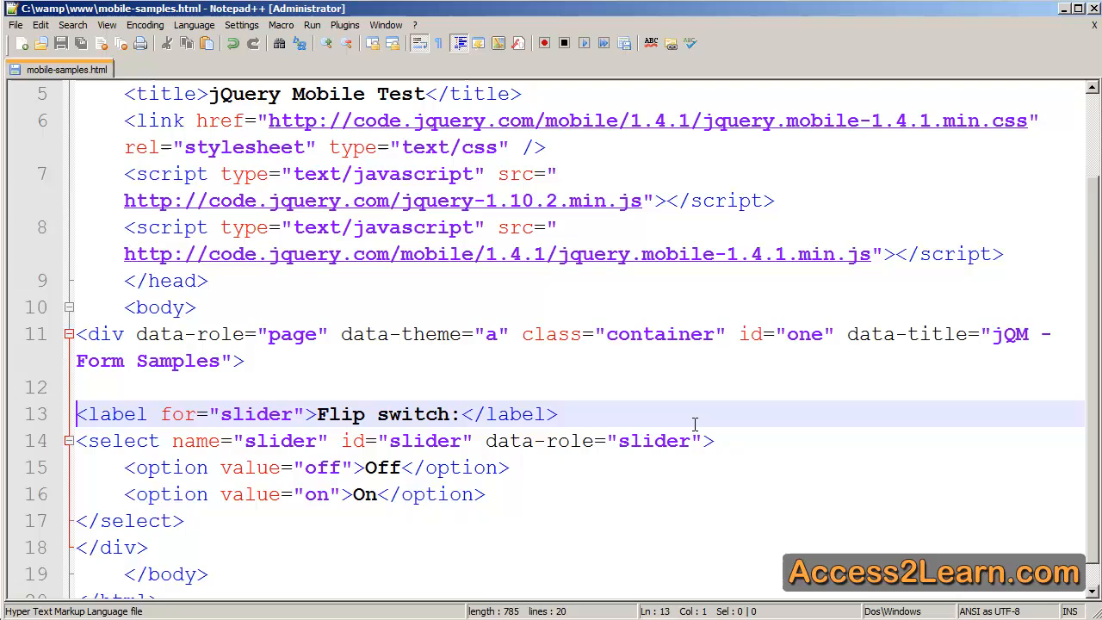
{"action": "mouse_move", "coordinate": [696, 433]}
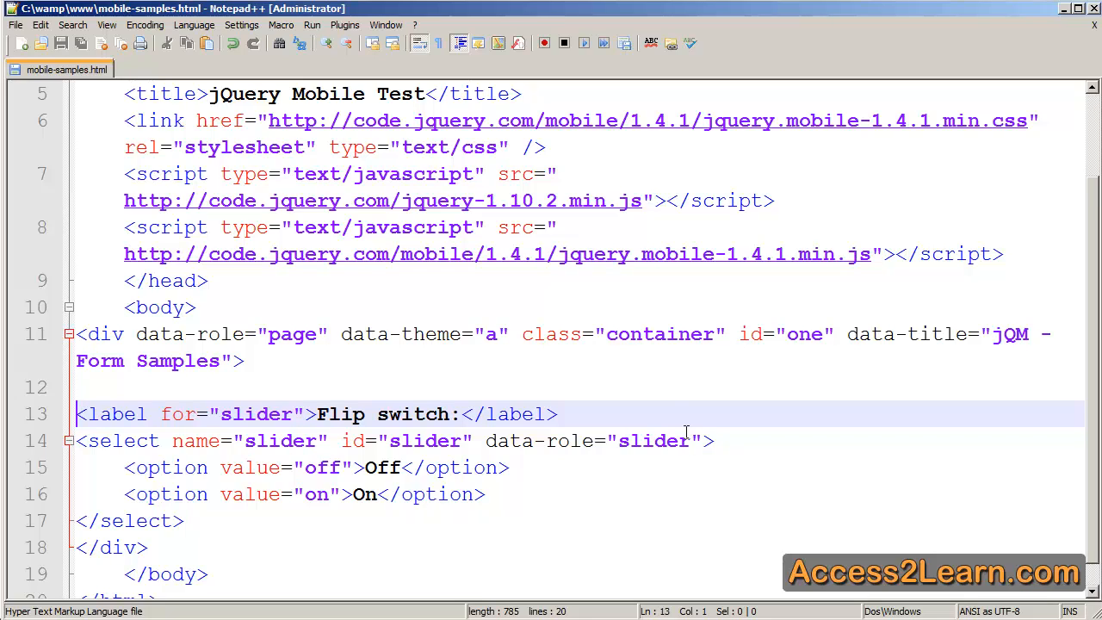
{"action": "left_click", "coordinate": [77, 413]}
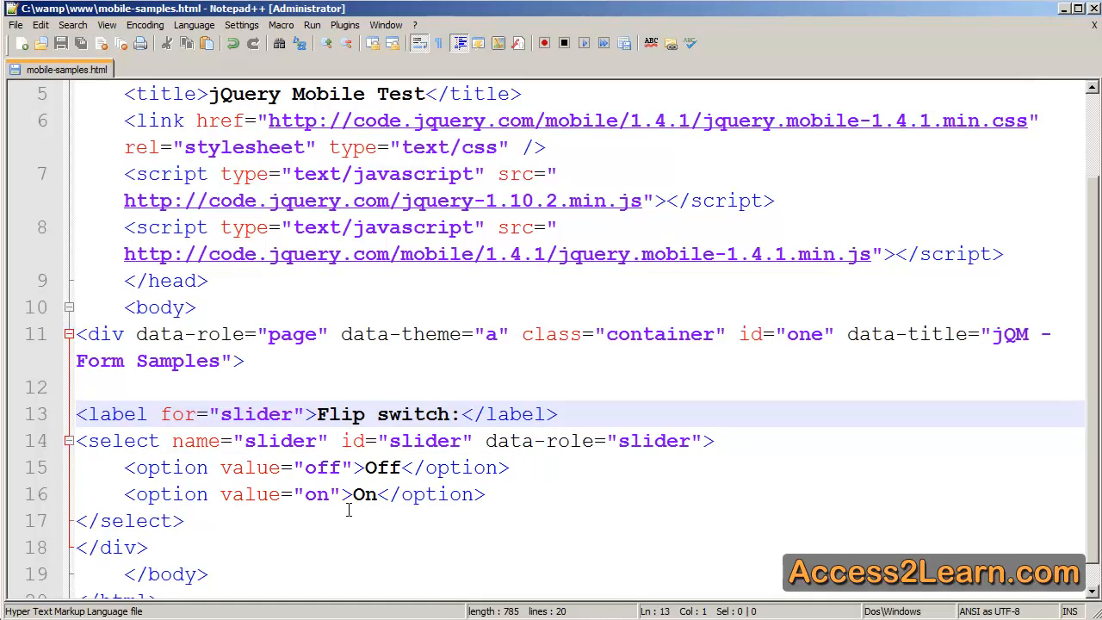
{"action": "mouse_move", "coordinate": [348, 517]}
{"action": "type", "text": "Super Slow"}
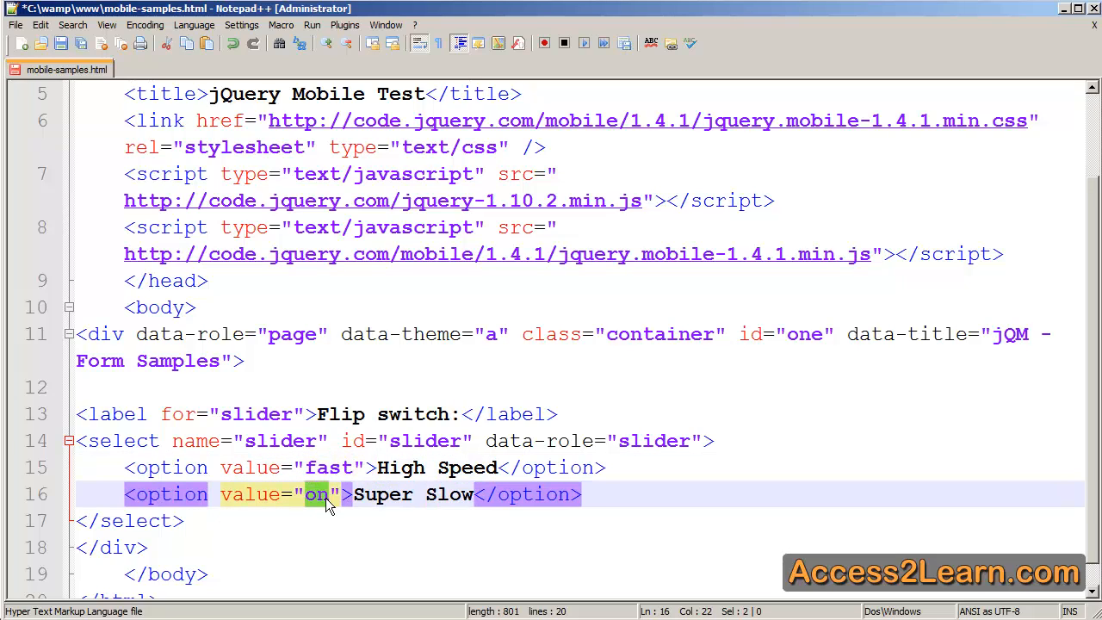
Set the second flip switch option's value to normal
{"action": "type", "text": "normal"}
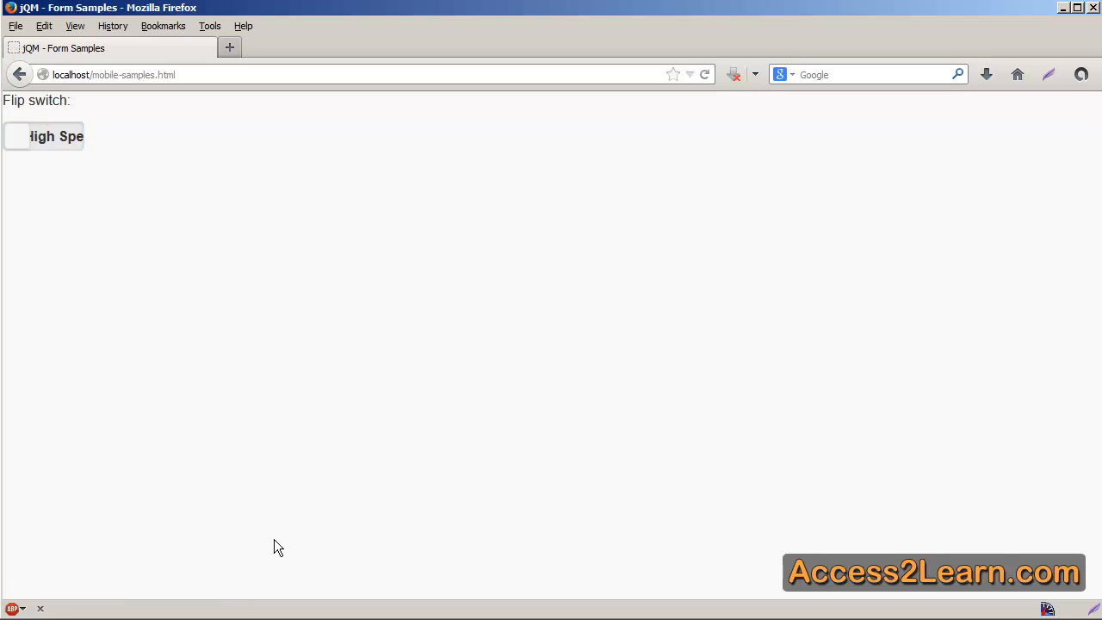
{"action": "left_click", "coordinate": [43, 136]}
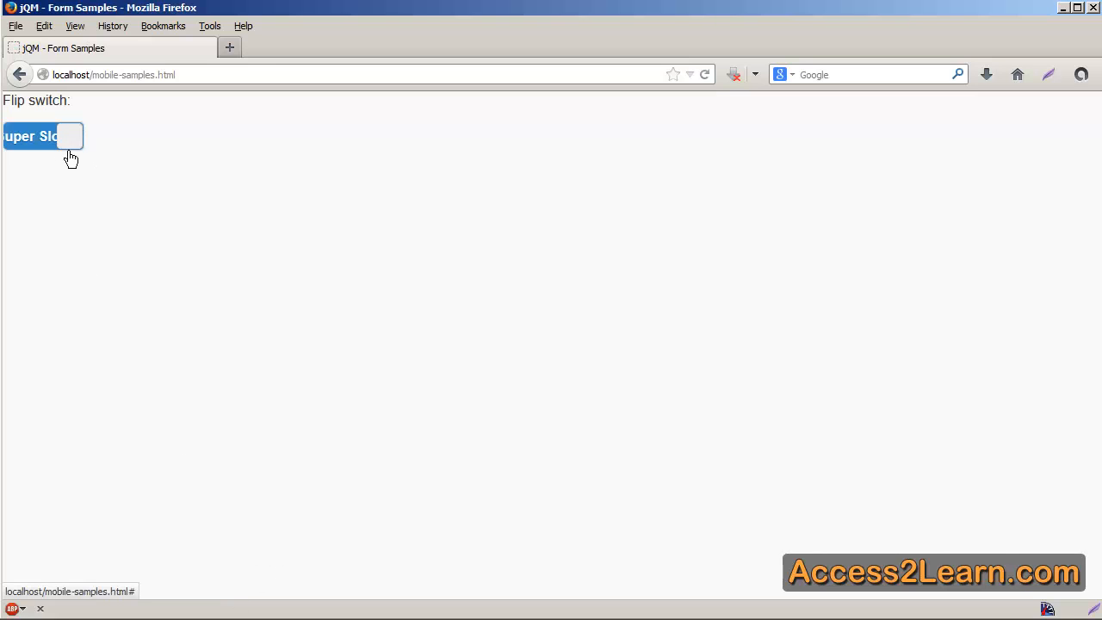
{"action": "left_click", "coordinate": [43, 136]}
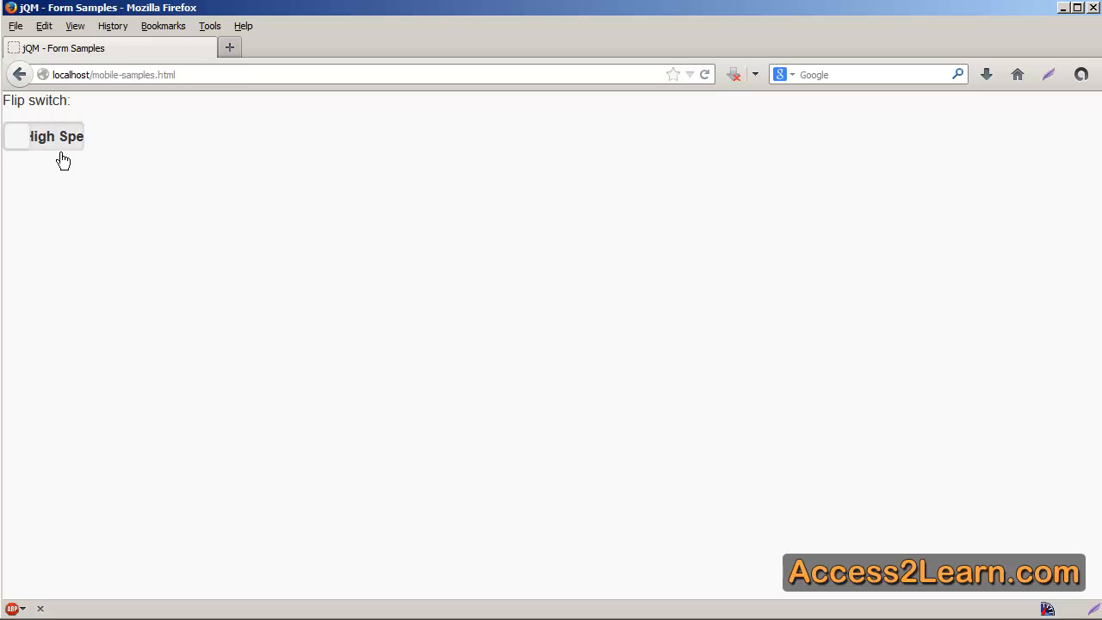
{"action": "mouse_move", "coordinate": [72, 156]}
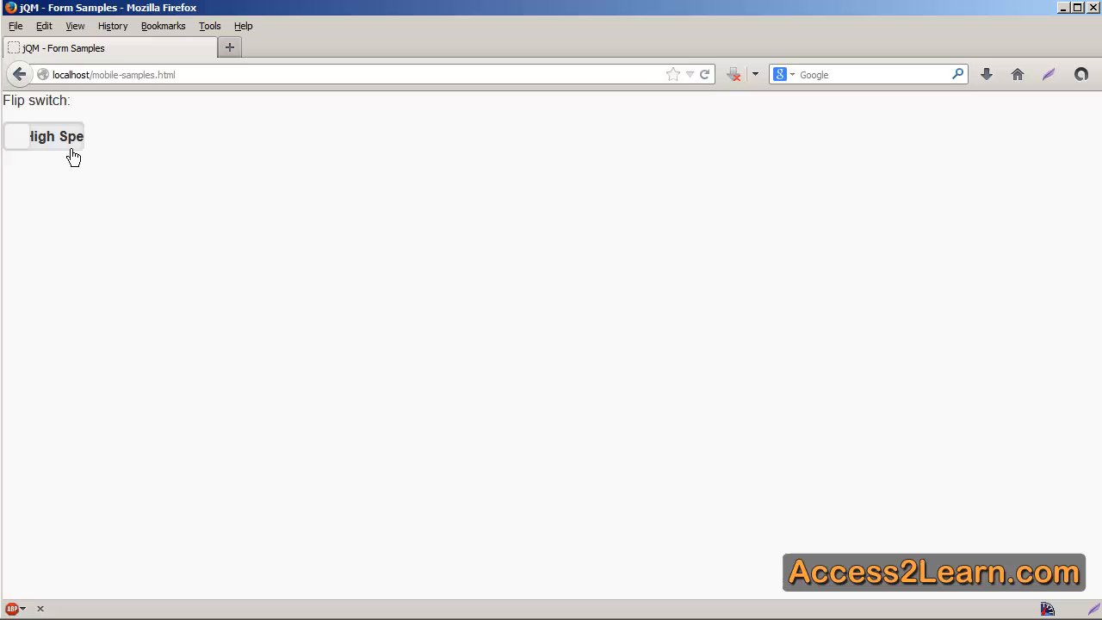
{"action": "left_click", "coordinate": [17, 136]}
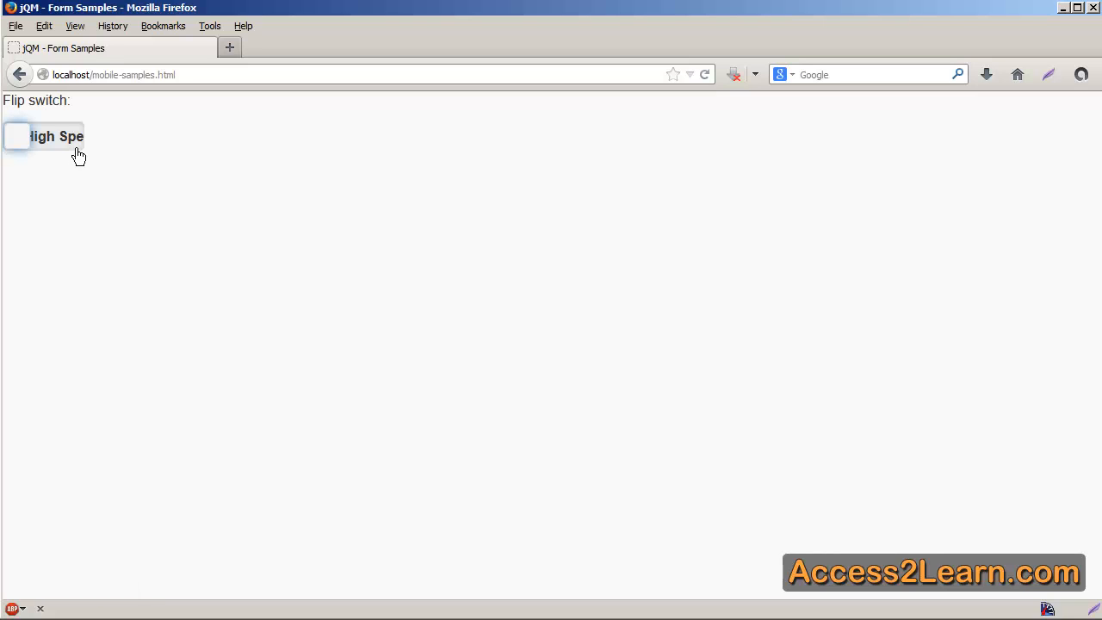
{"action": "left_click", "coordinate": [43, 136]}
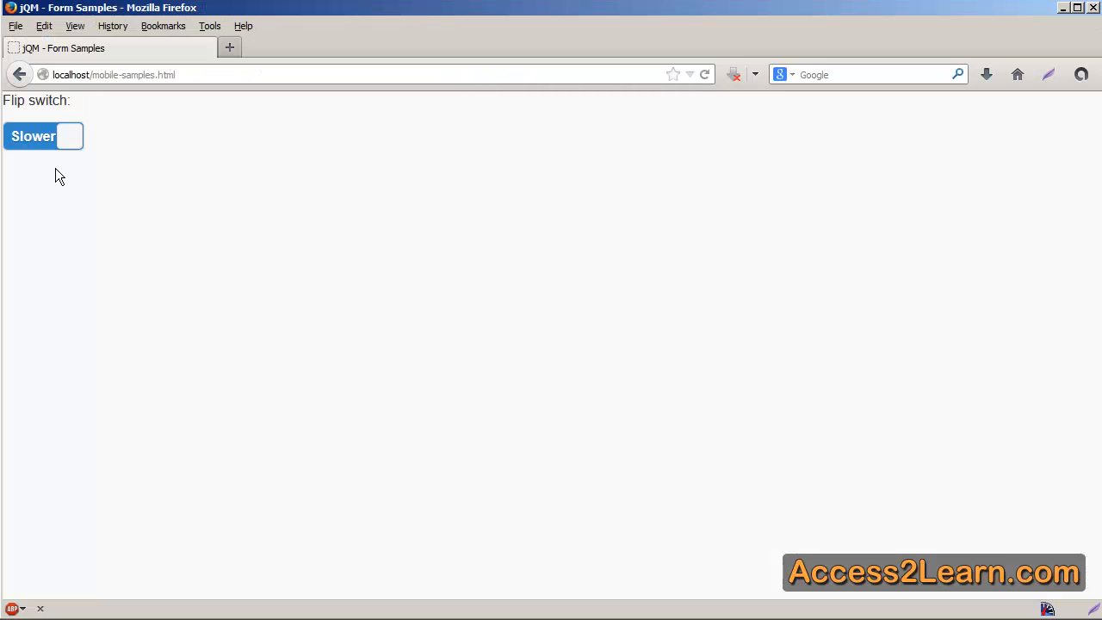
{"action": "mouse_move", "coordinate": [60, 164]}
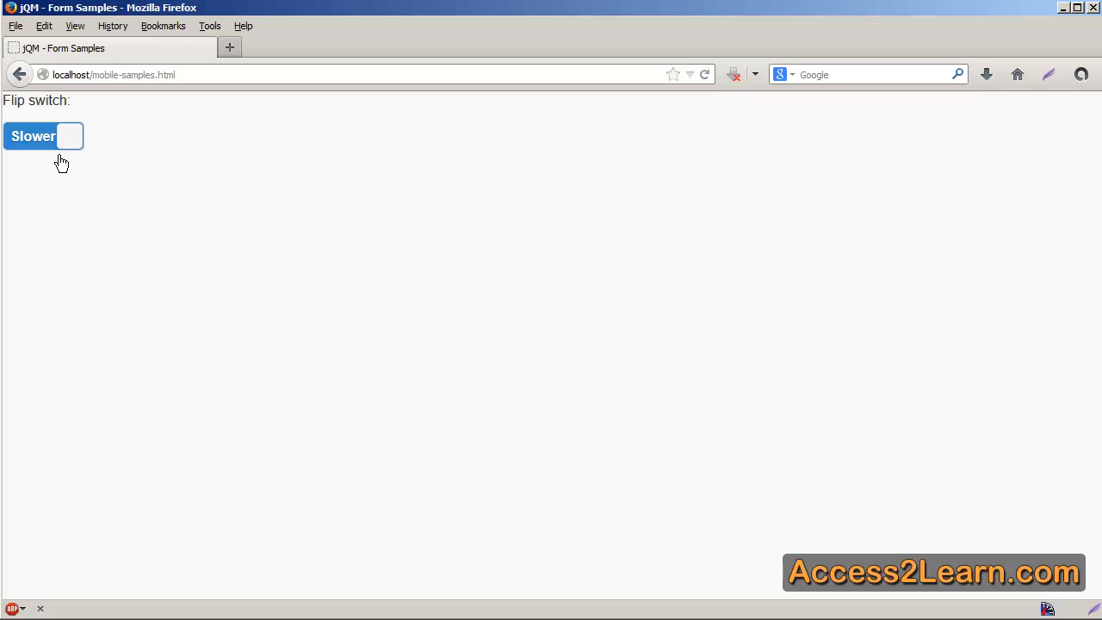
Toggle the switch to check the shortened Faster/Slower labels display in full
{"action": "left_click", "coordinate": [43, 136]}
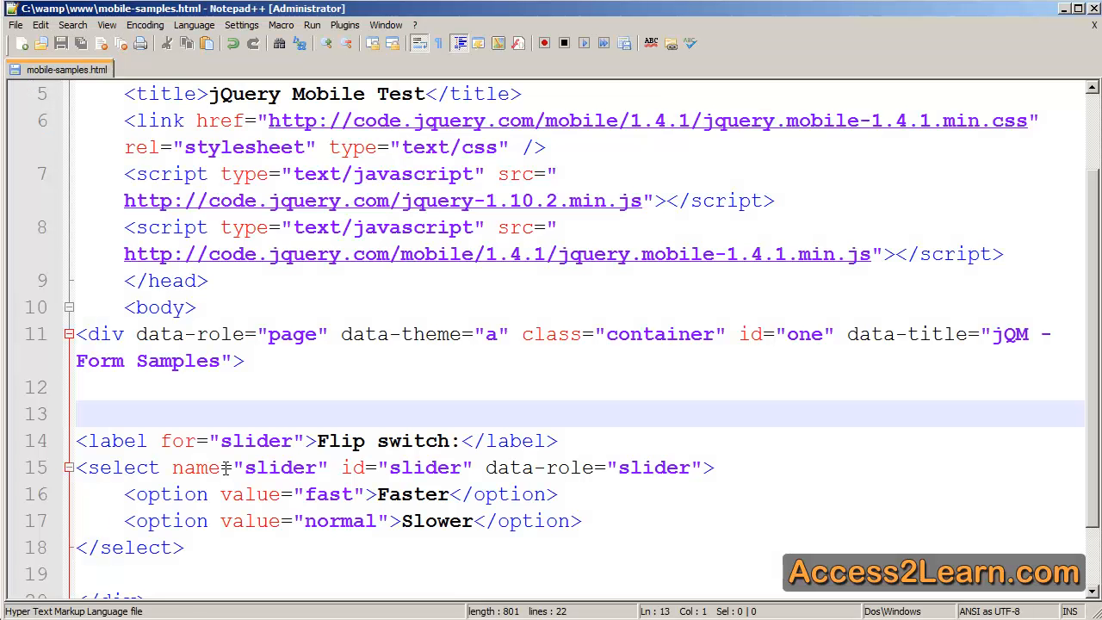
Wrap the label and select in <div class="ui-field-contain"> with a closing </div>
{"action": "type", "text": "<div class=\"ui-field-contain\">"}
{"action": "left_click", "coordinate": [581, 573]}
{"action": "type", "text": "</div>"}
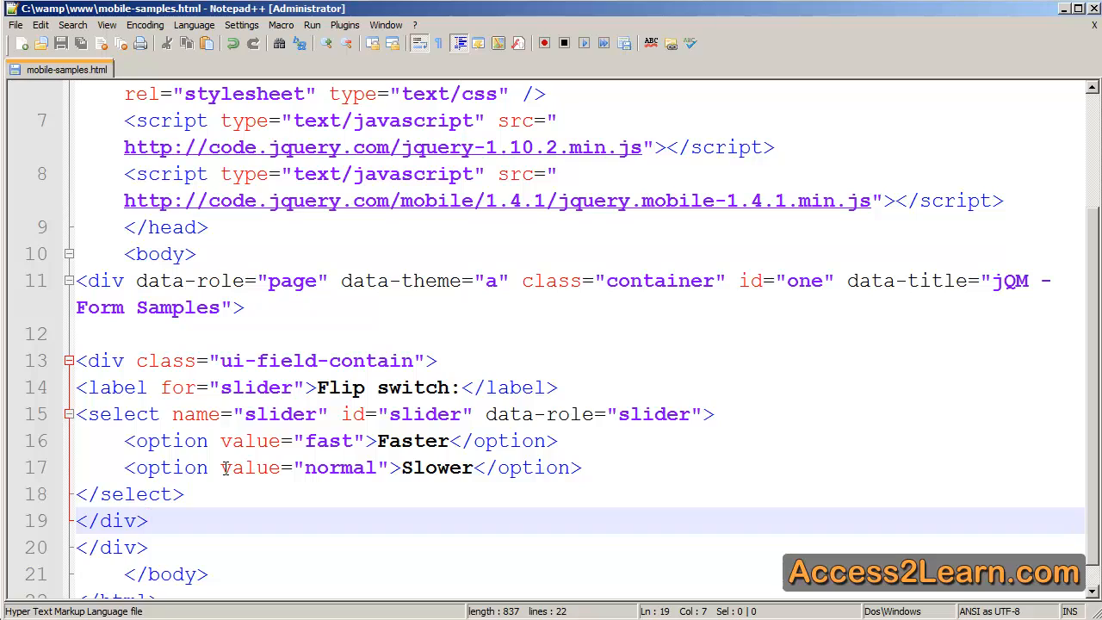
{"action": "left_click", "coordinate": [147, 520]}
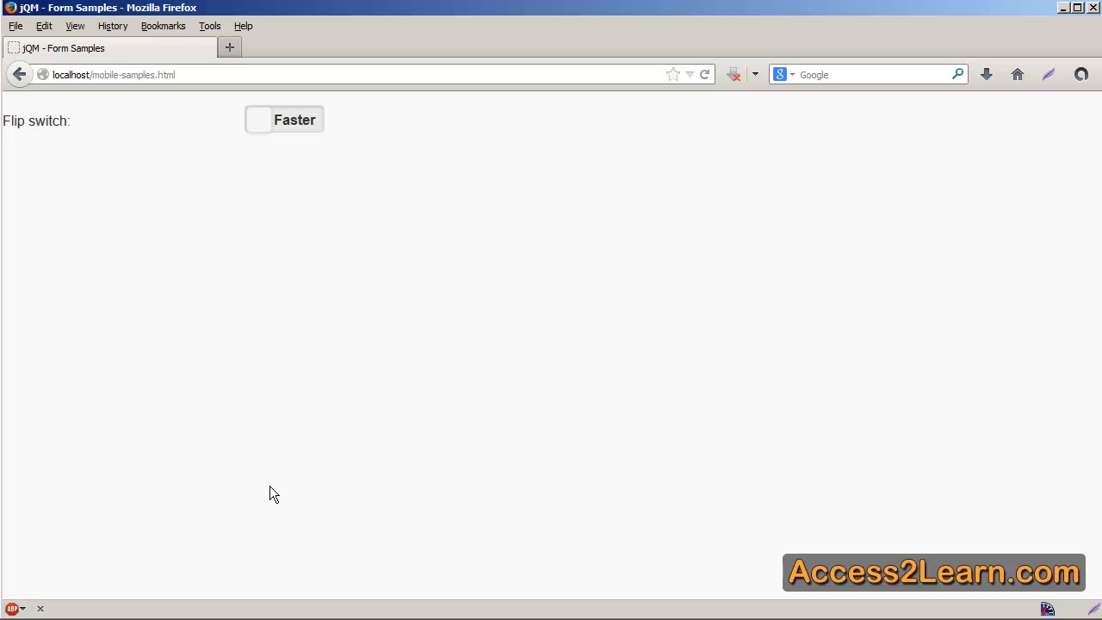
Flip the side-by-side switch to Slower and back to Faster
{"action": "left_click", "coordinate": [284, 121]}
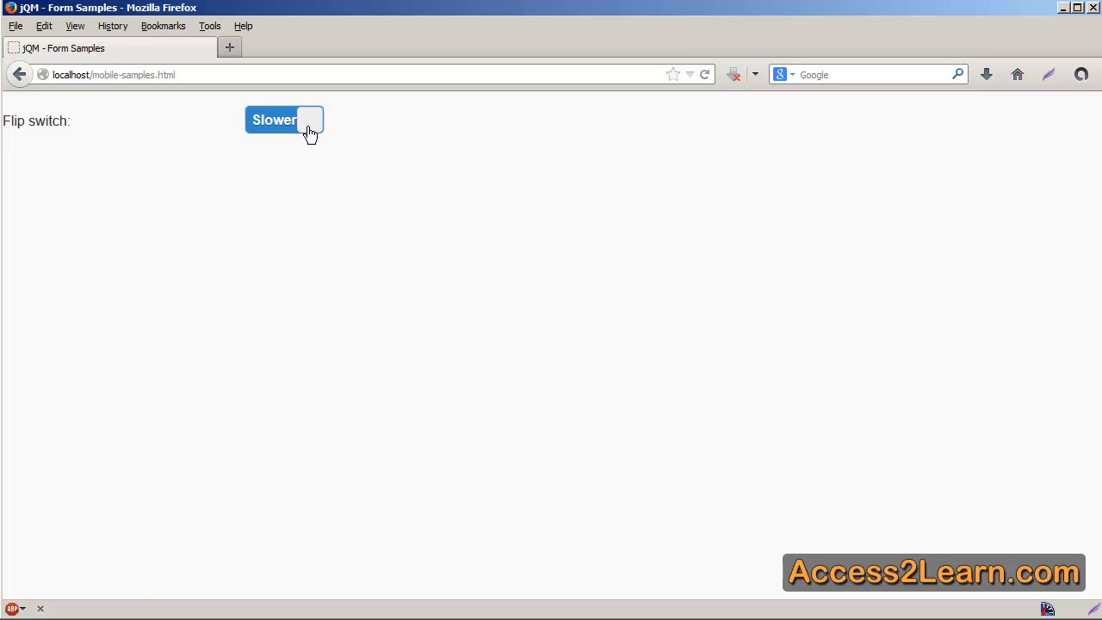
{"action": "left_click", "coordinate": [284, 121]}
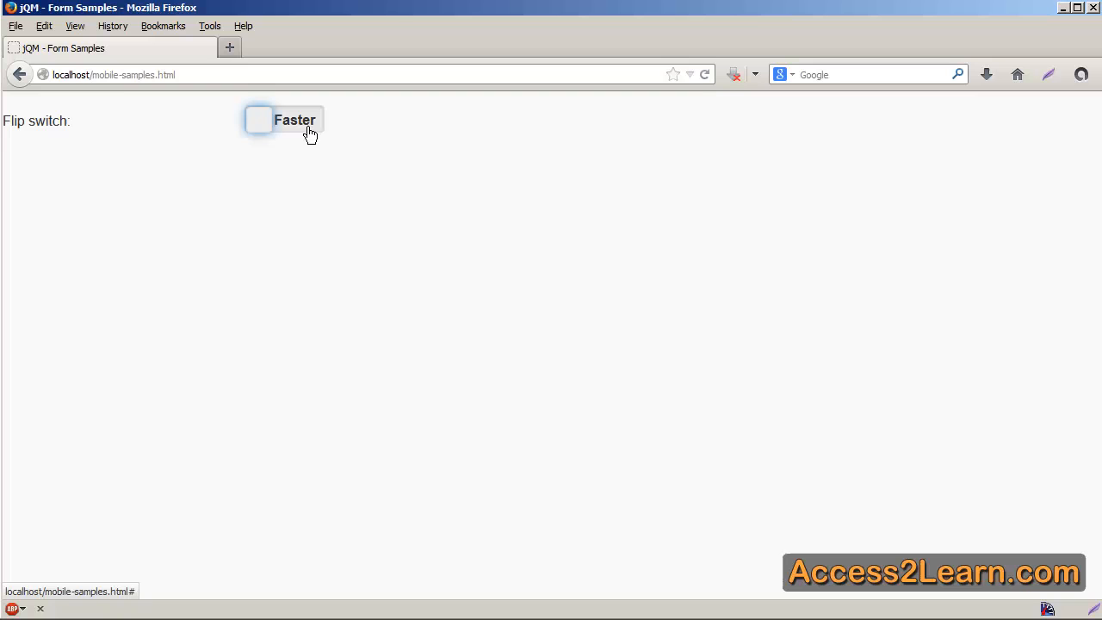